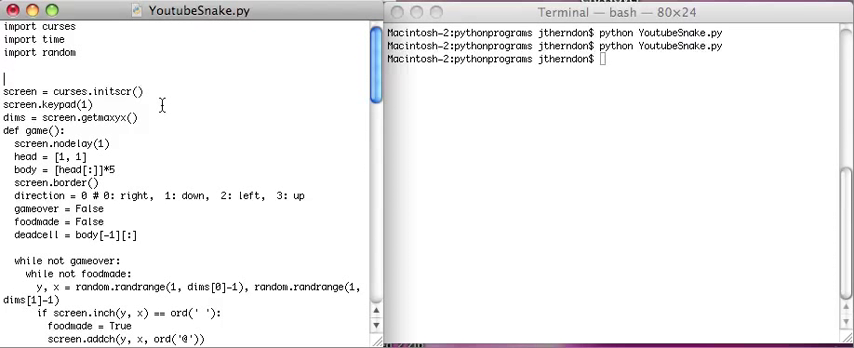
# Define startlength = 5 and growlength = 1, and build the initial body with *startlength
pyautogui.write('startleng')
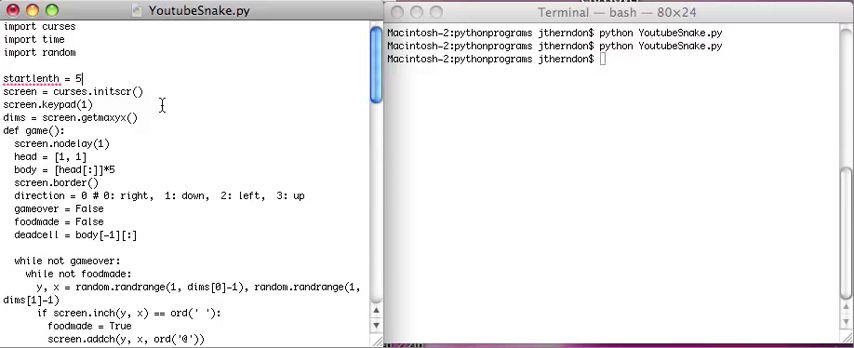
pyautogui.write('growlength = 1')
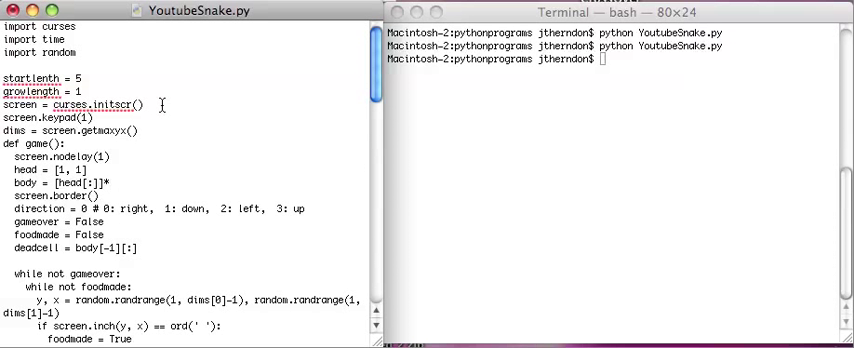
pyautogui.write('startlength')
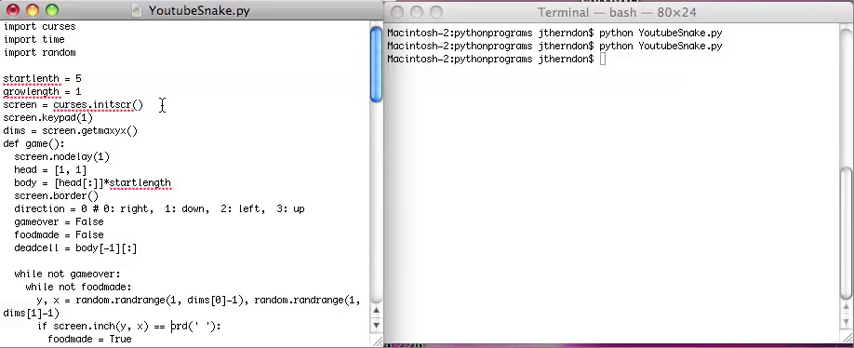
pyautogui.scroll(-3)
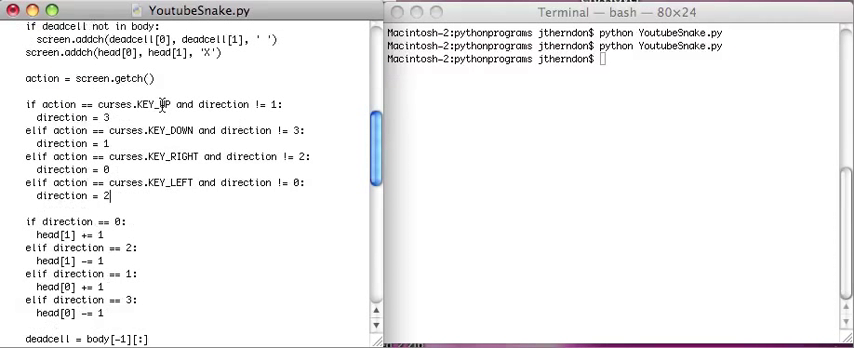
# Wrap body.append(body[-1]) in a 'for z in range(growlength):' loop in the food block
pyautogui.scroll(-3)
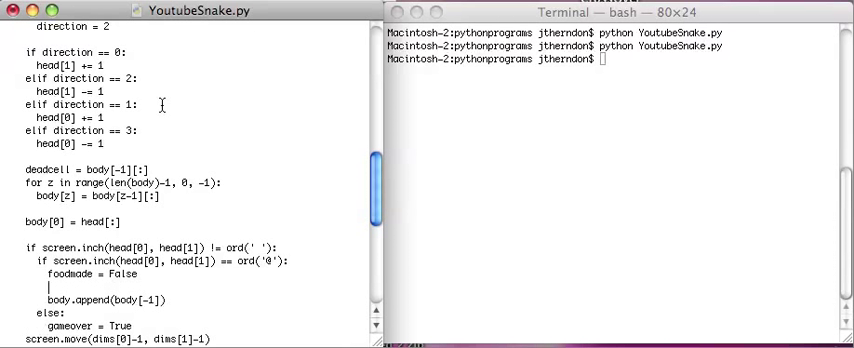
pyautogui.write('for z in gr')
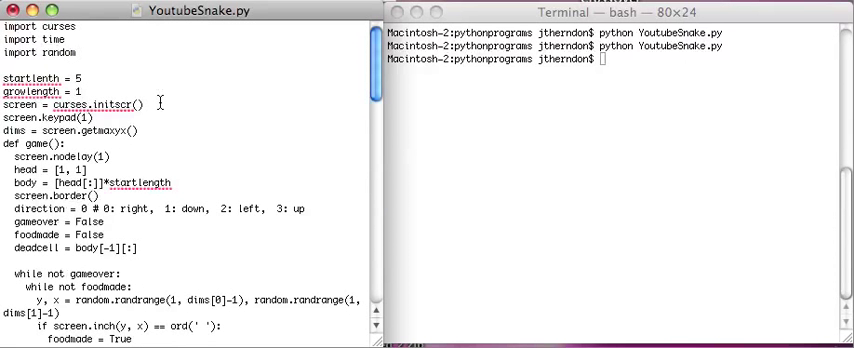
pyautogui.scroll(-3)
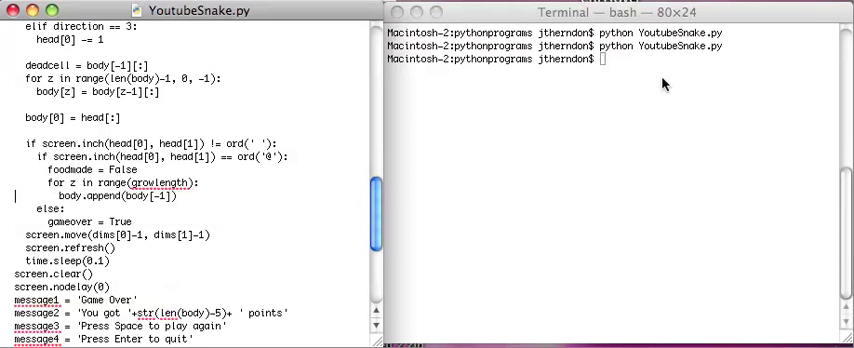
# Run YoutubeSnake.py from pythonprograms in a new Terminal, play to Game Over, and quit
pyautogui.press('Return')
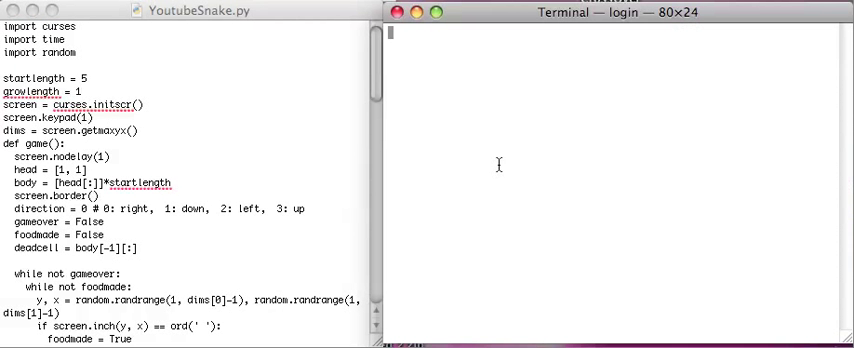
pyautogui.write('cd pythonprogra')
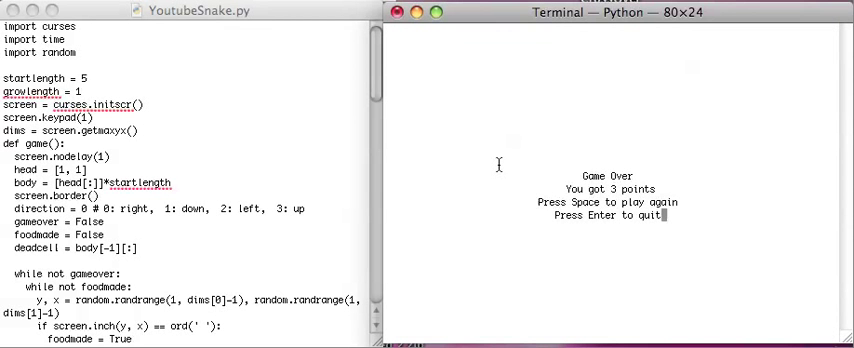
pyautogui.press('enter')
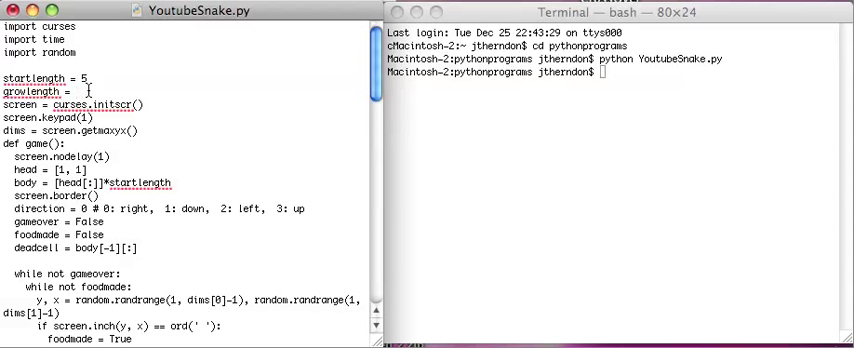
# Set growlength to 5 and startlength to 10, then begin a speeds line
pyautogui.write('5')
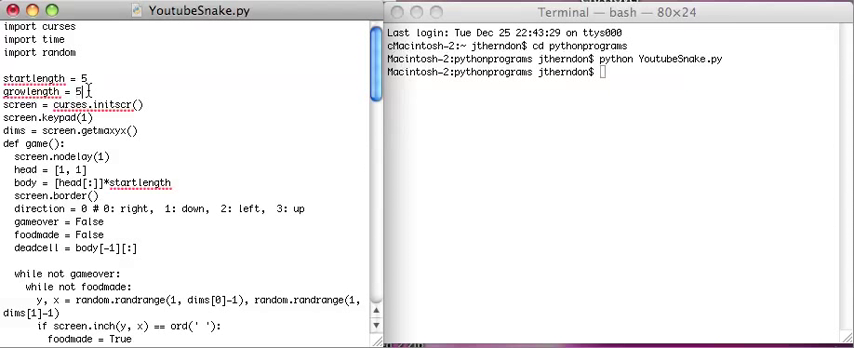
pyautogui.write('0')
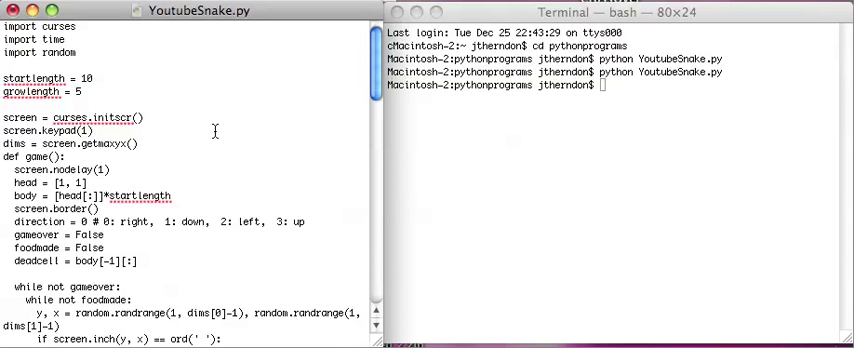
pyautogui.write('speeds = {')
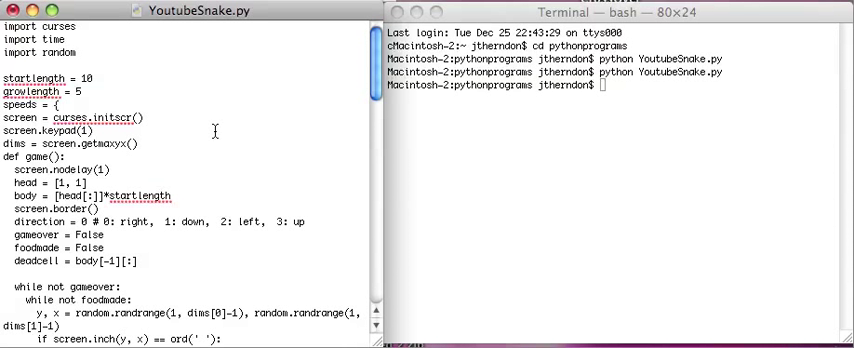
# Type the speeds dictionary: 'Easy': 0.1, 'Medium': 0.06, 'Hard': 0.04
pyautogui.write("'Easy")
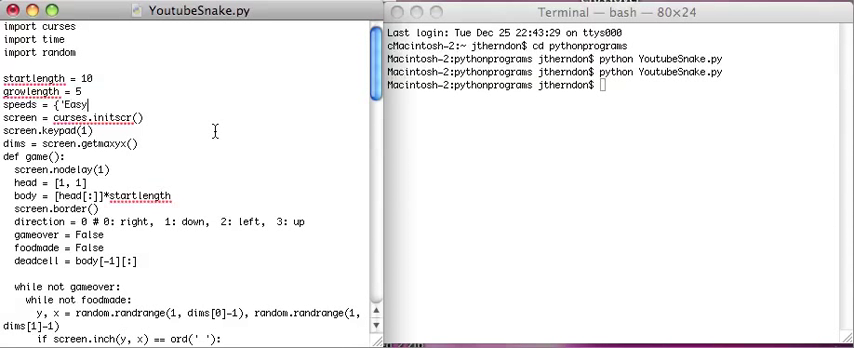
pyautogui.write("':")
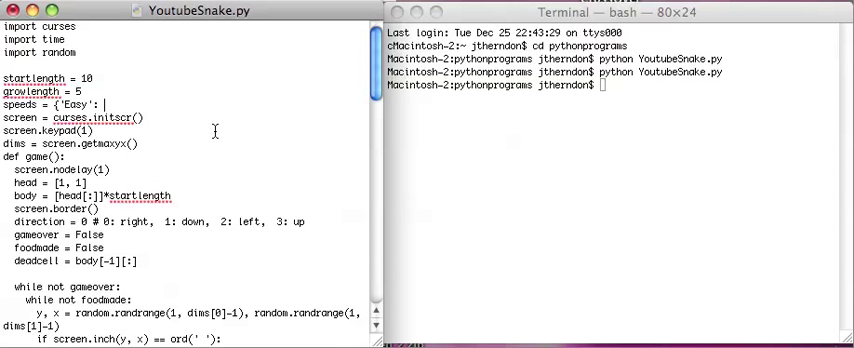
pyautogui.write('0.6')
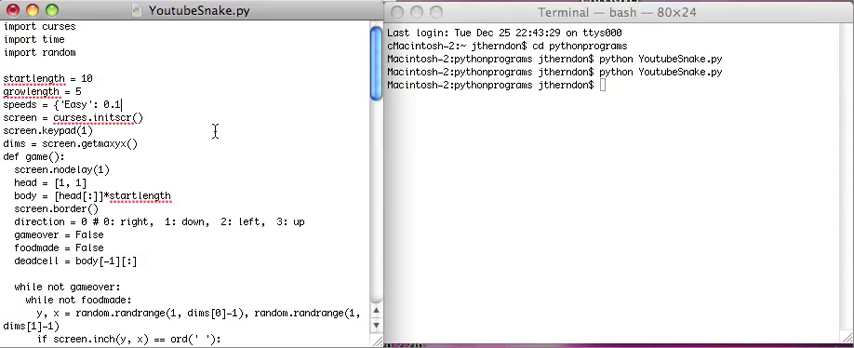
pyautogui.write("'")
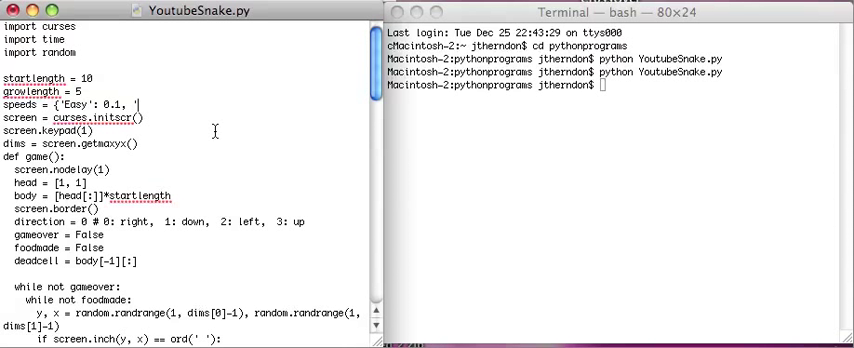
pyautogui.write("Medium':")
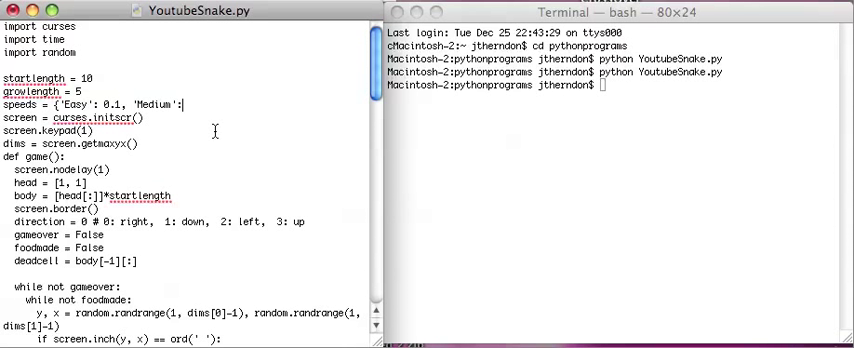
pyautogui.write(".06, 'Hard': 0.04}")
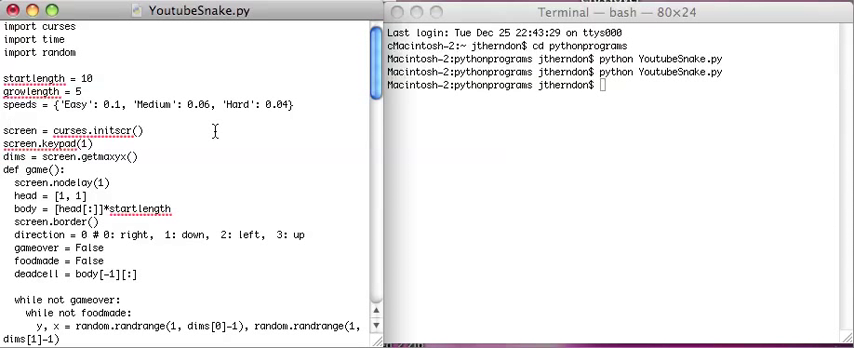
# Add the setting acceleration = True below the speeds
pyautogui.write('accelerat')
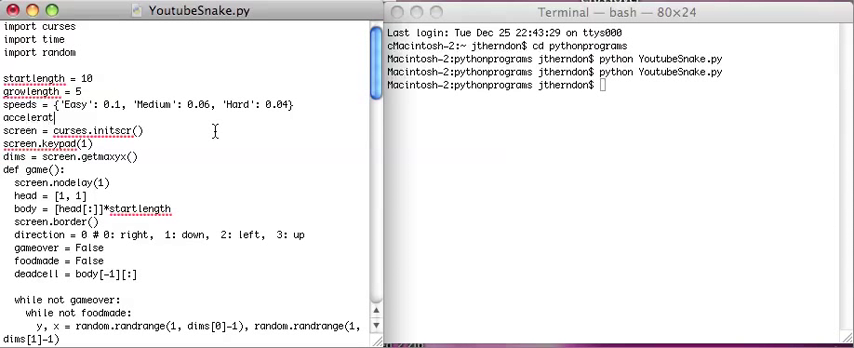
pyautogui.write('ion')
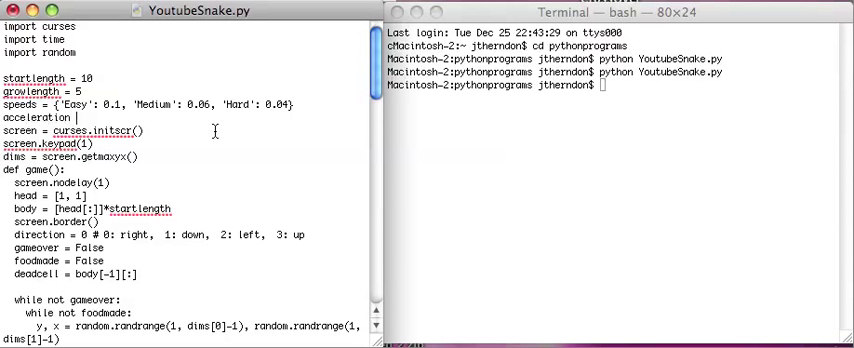
pyautogui.write('True')
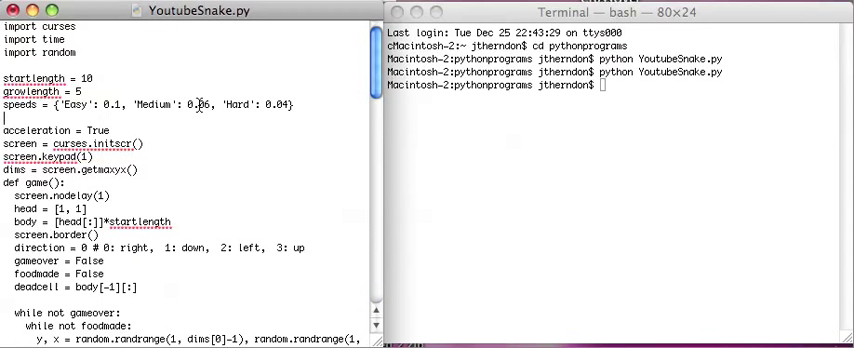
# Add difficulty = 'Medium' and start an 'if not acceleration:' line above time.sleep
pyautogui.write('difficulty')
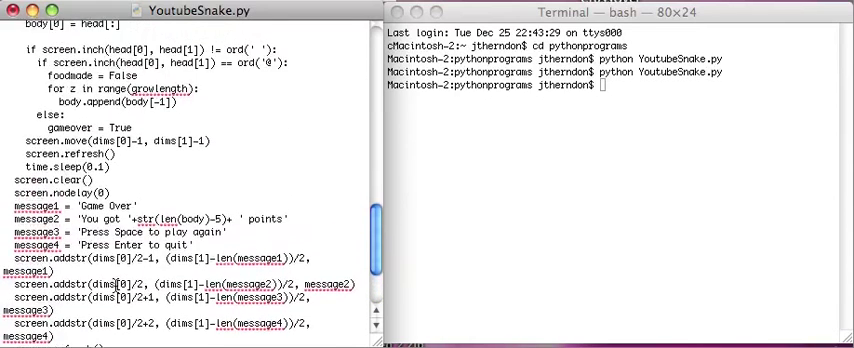
pyautogui.scroll(3)
pyautogui.write('if not a')
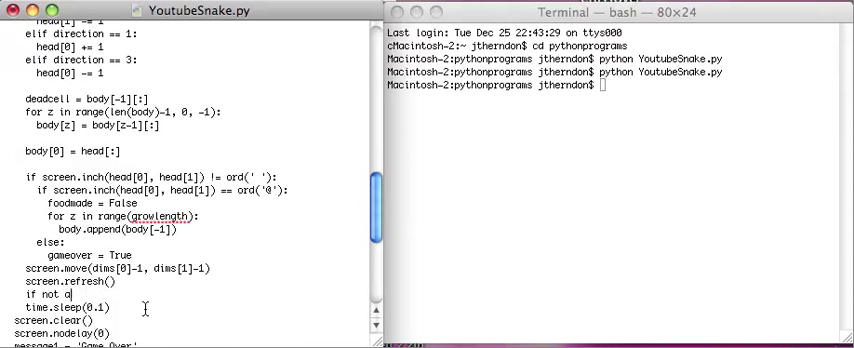
# Finish 'if not acceleration:' with an indented time.sleep(speed[difficulty]) beneath it
pyautogui.write('cceleration:')
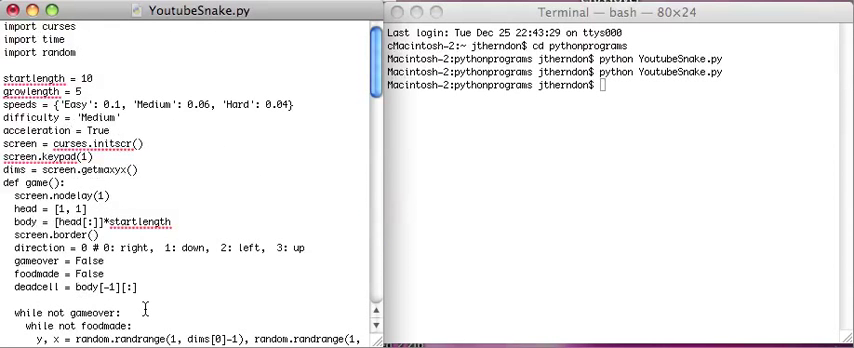
pyautogui.scroll(-3)
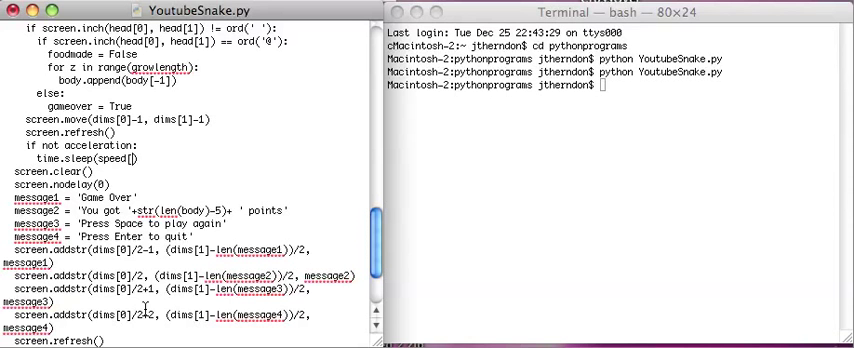
pyautogui.write('Difficulty]')
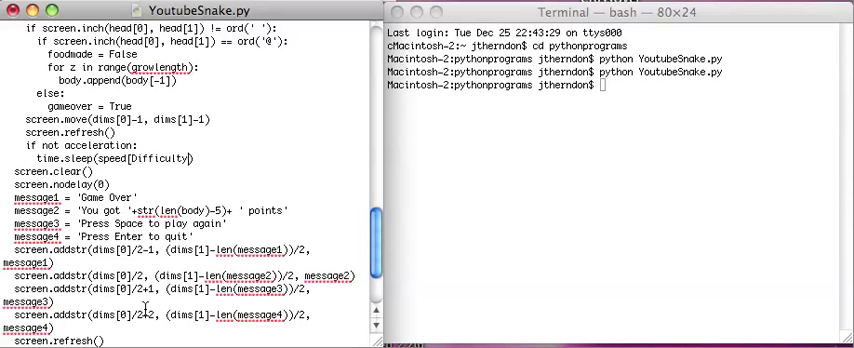
pyautogui.scroll(3)
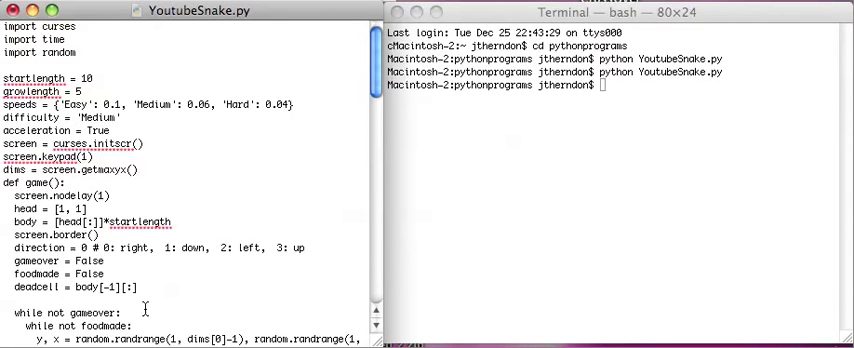
pyautogui.scroll(-3)
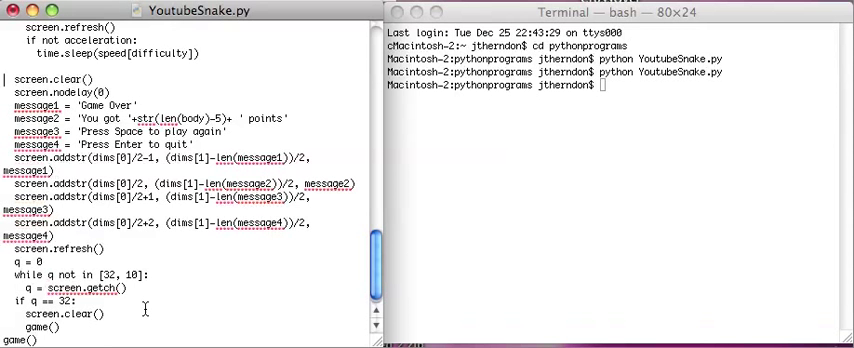
pyautogui.write('eleration = True')
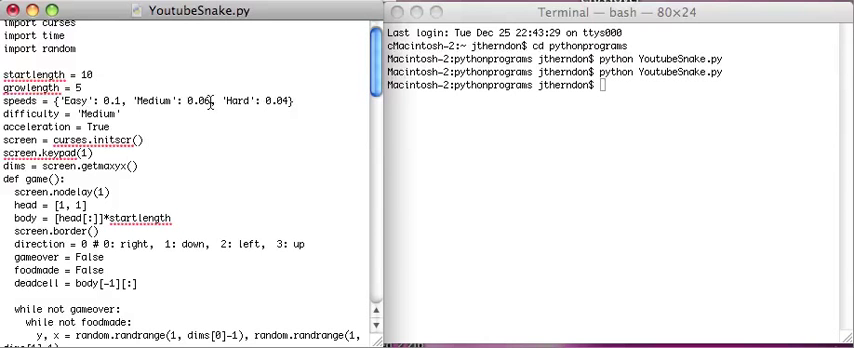
pyautogui.moveTo(197, 118)
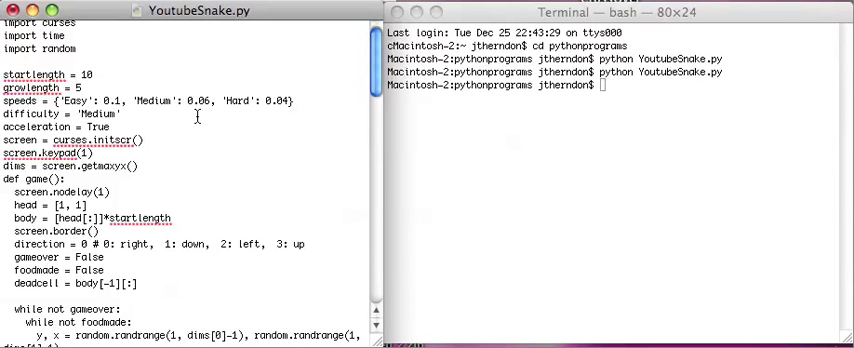
# Add else: time.sleep(15.*speeds[difficulty]/len(body)), renaming speed to speeds
pyautogui.scroll(-3)
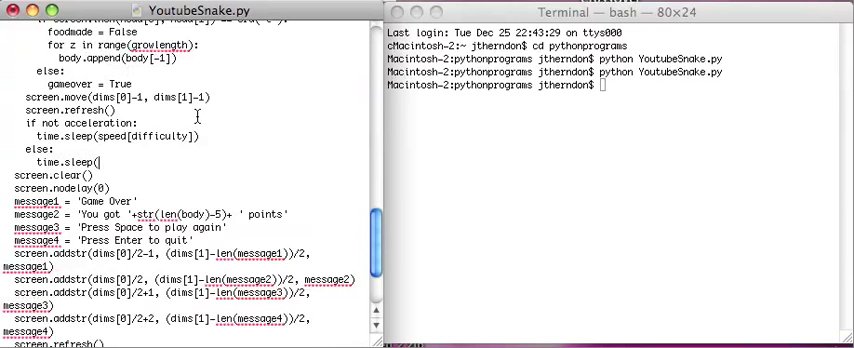
pyautogui.write('15*')
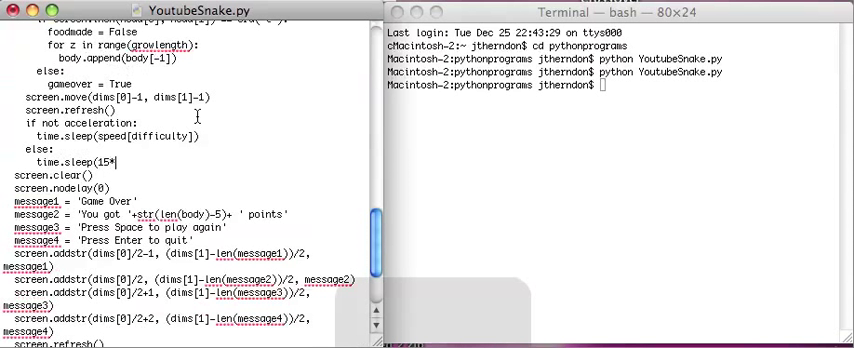
pyautogui.write('speed')
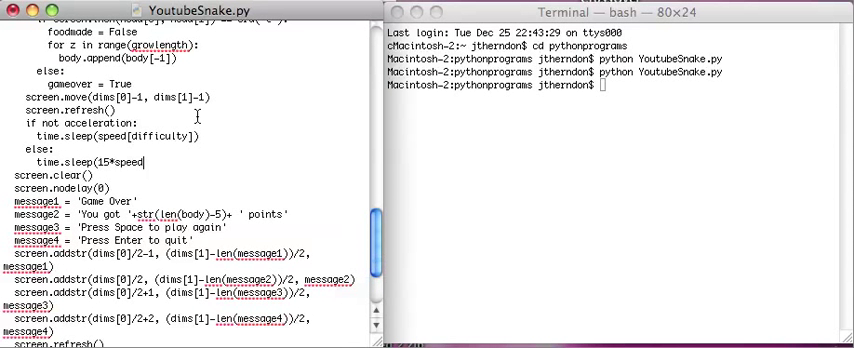
pyautogui.write('difficulty]')
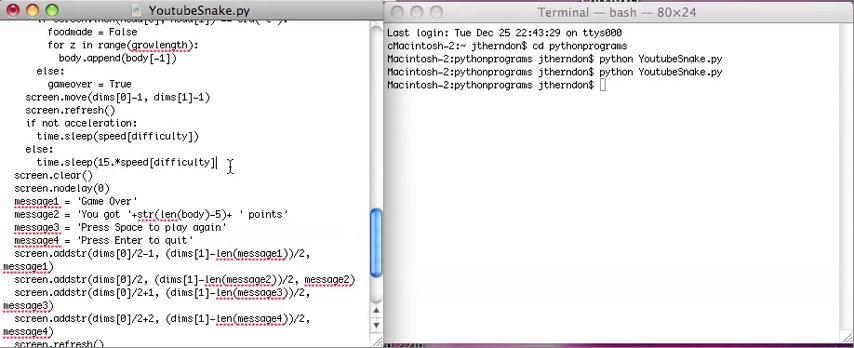
pyautogui.write('/len(')
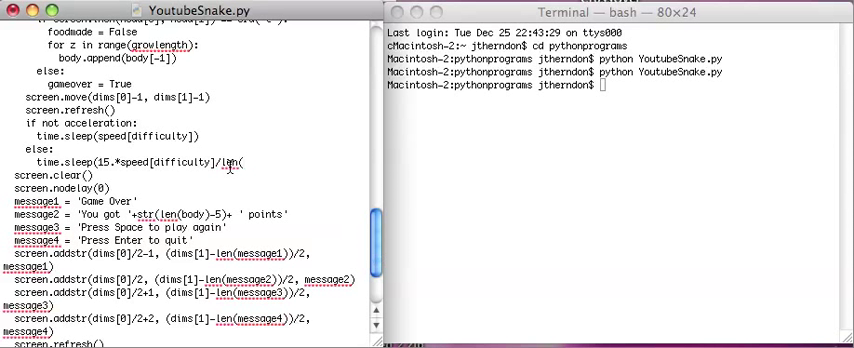
pyautogui.write('body))')
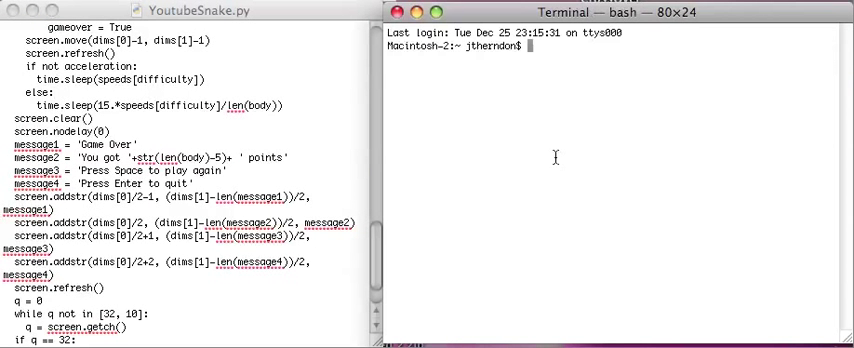
# Run the accelerated YoutubeSnake.py from pythonprograms and play to a 40-point Game Over
pyautogui.write('cd pythonprograms')
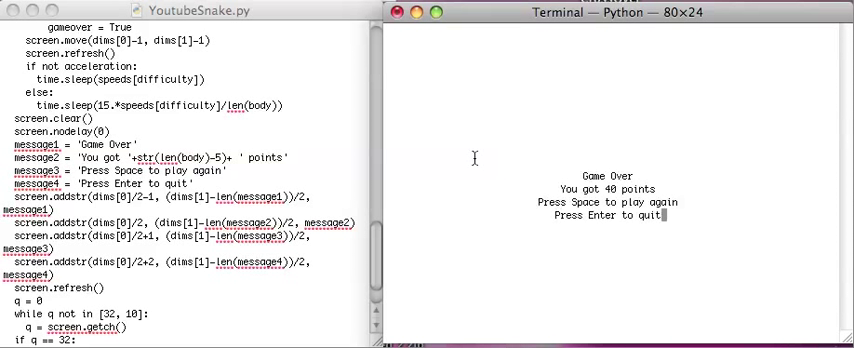
pyautogui.press('enter')
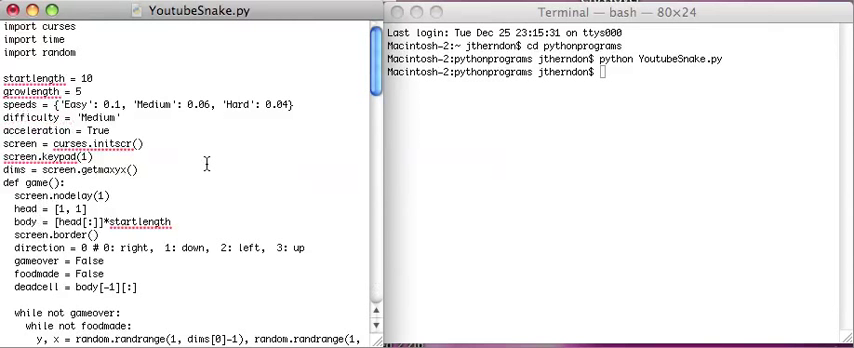
# Set message2 to str((len(body)-startlength)/growlength), save, and relaunch python YoutubeSnake.py
pyautogui.scroll(-3)
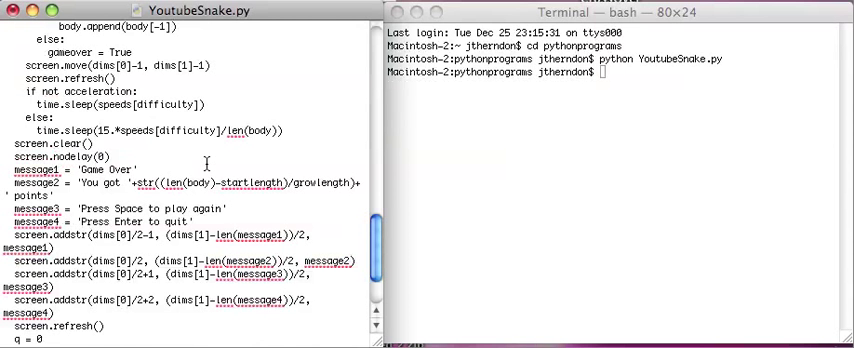
pyautogui.write('python YoutubeSnake.py')
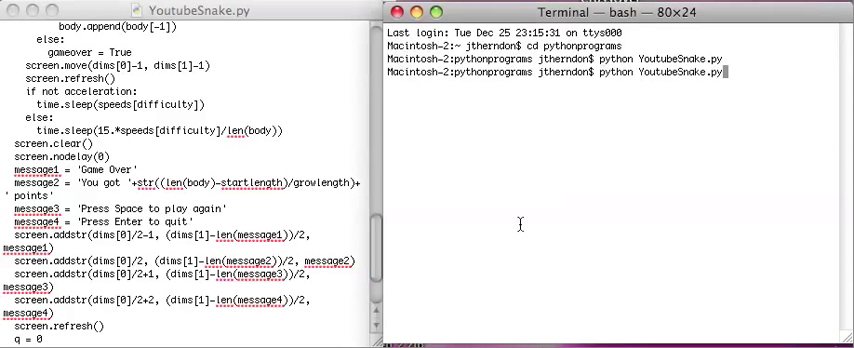
pyautogui.press('Return')
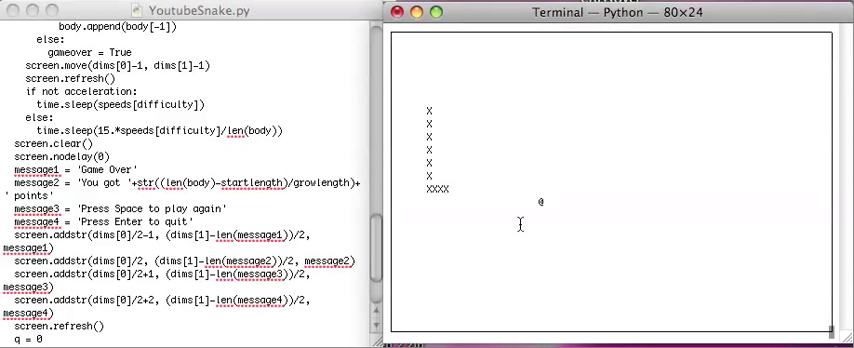